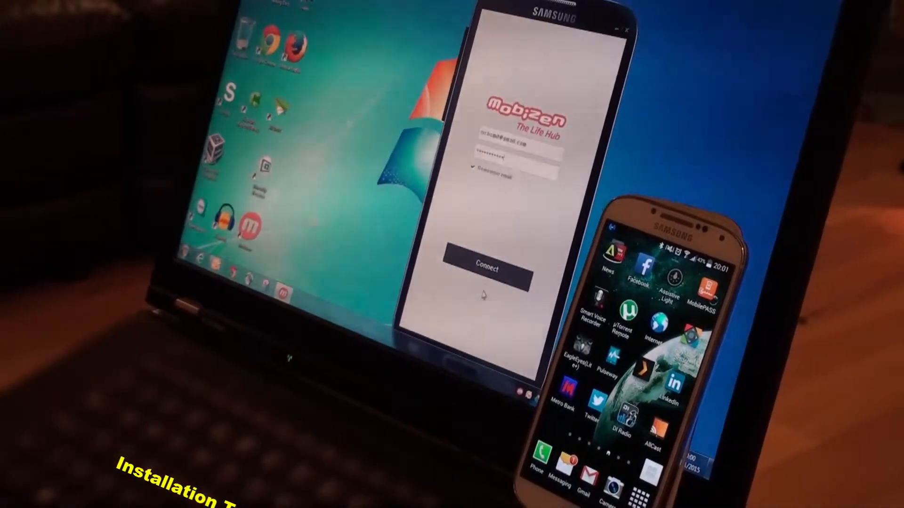
Connect with the saved account so the phone's home screen mirrors on the desktop
{"action": "left_click", "coordinate": [486, 264]}
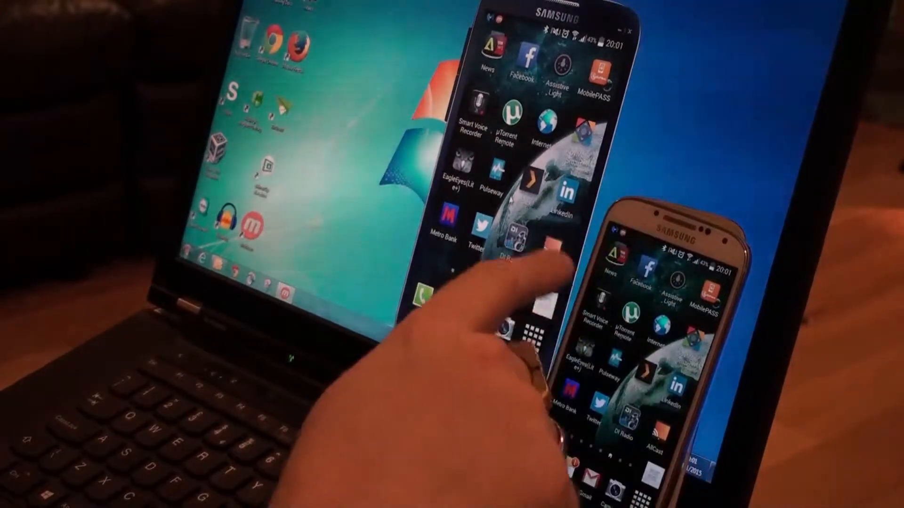
Launch BBC News on the mirrored phone and bring up the 'Charlie Hebdo attack - latest' story
{"action": "left_click", "coordinate": [484, 63]}
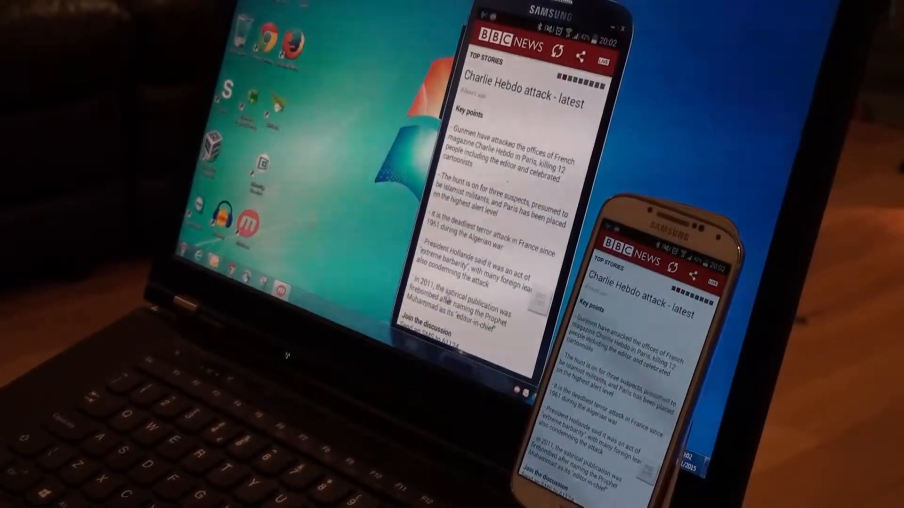
Read down the BBC article, then return the phone to its home screen for messaging
{"action": "scroll", "scroll_direction": "down", "scroll_amount": 3}
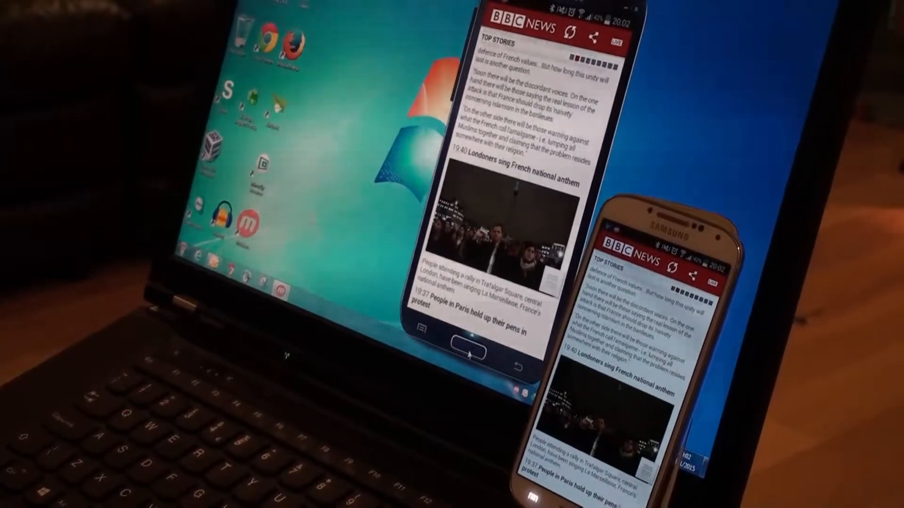
{"action": "left_click", "coordinate": [467, 343]}
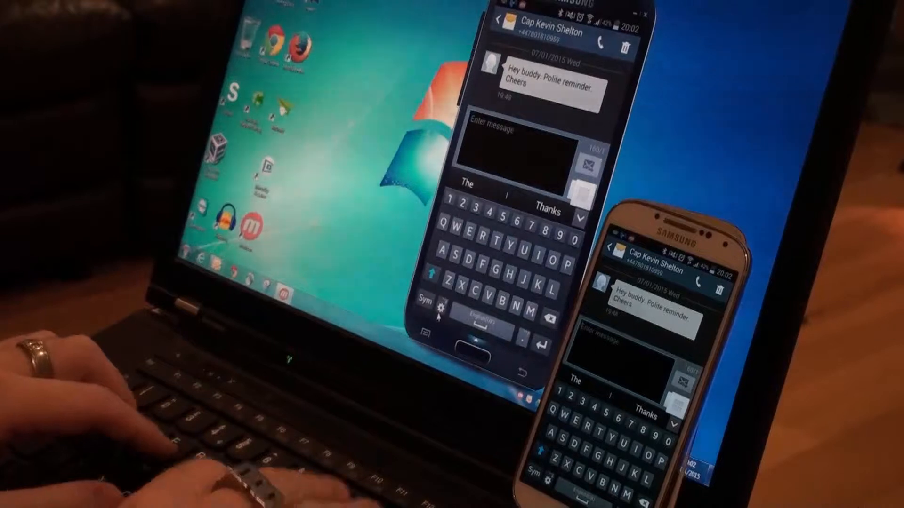
Write the reply 'yeah no problem... now. Infact im using this as... video' from the PC keyboard
{"action": "type", "text": "yeah no problem, i'll put it in the car"}
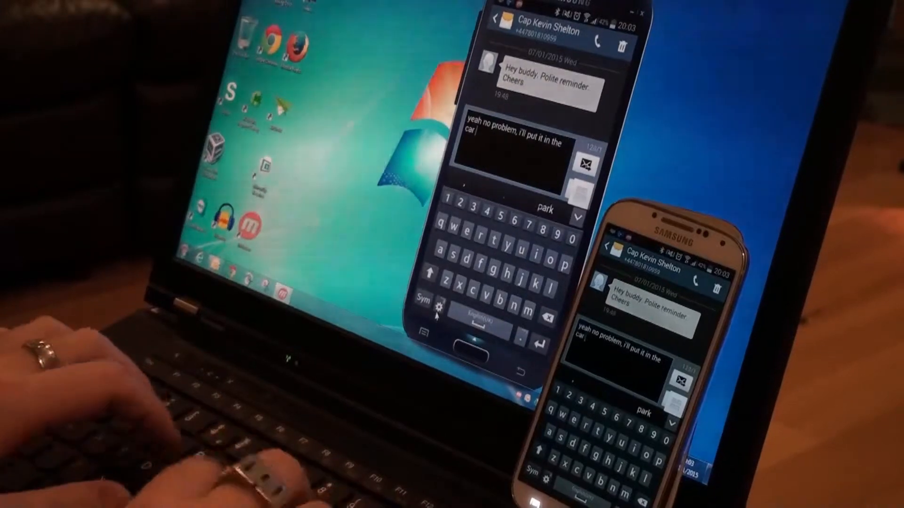
{"action": "type", "text": "now. In"}
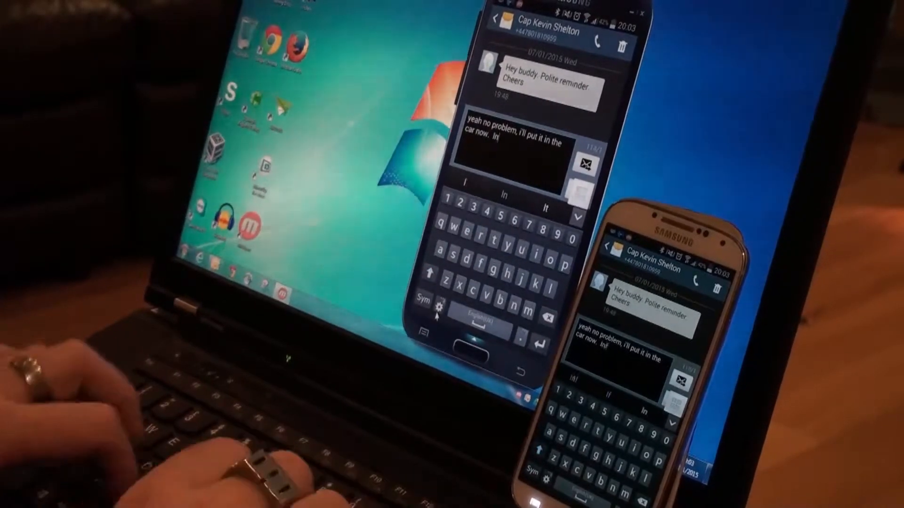
{"action": "type", "text": "Infact im using this as a demotartion for my"}
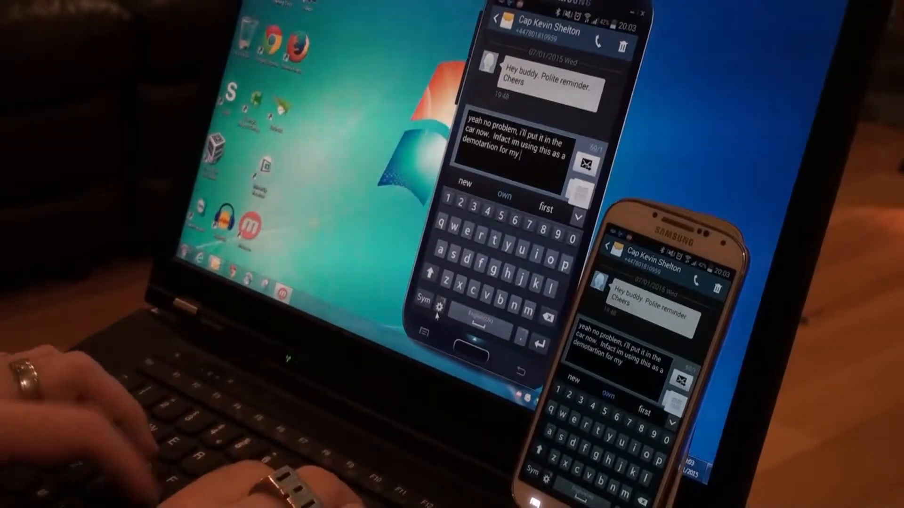
{"action": "type", "text": "video"}
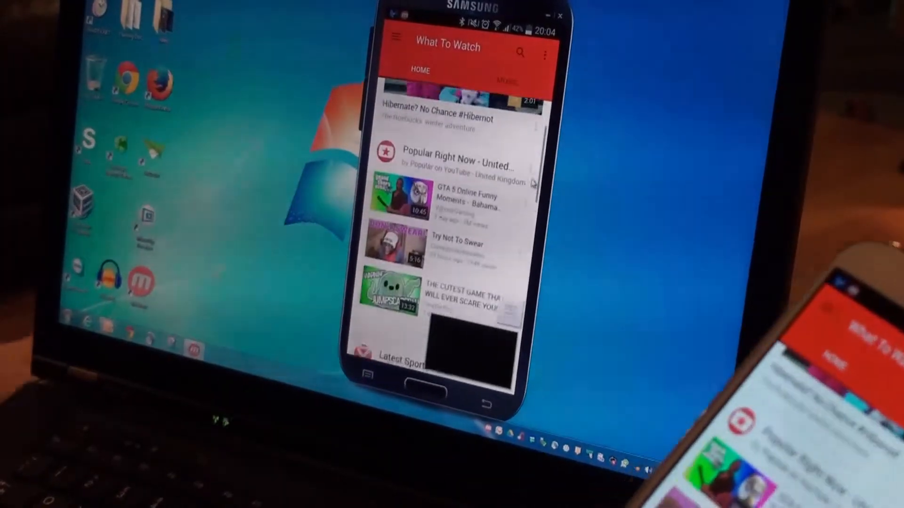
Browse the YouTube What To Watch feed down to Latest Sports Videos
{"action": "scroll", "scroll_direction": "down", "scroll_amount": 3}
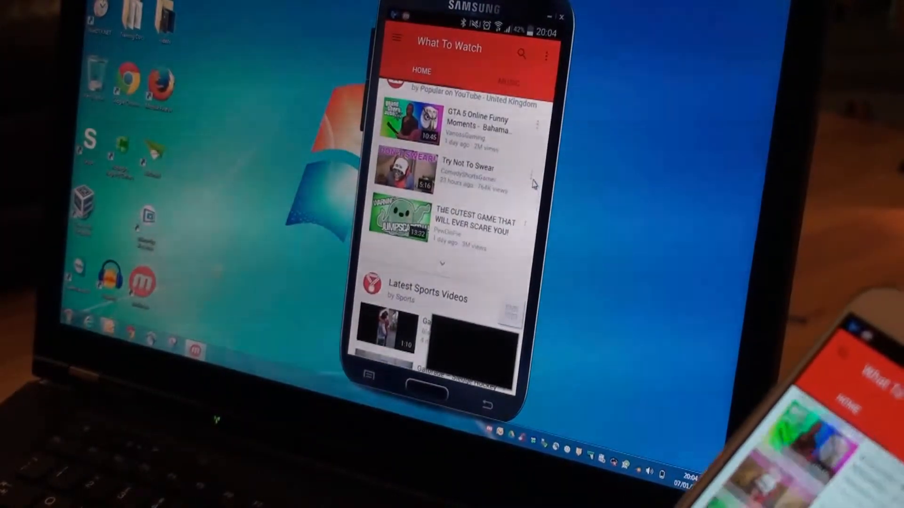
{"action": "scroll", "scroll_direction": "down", "scroll_amount": 3}
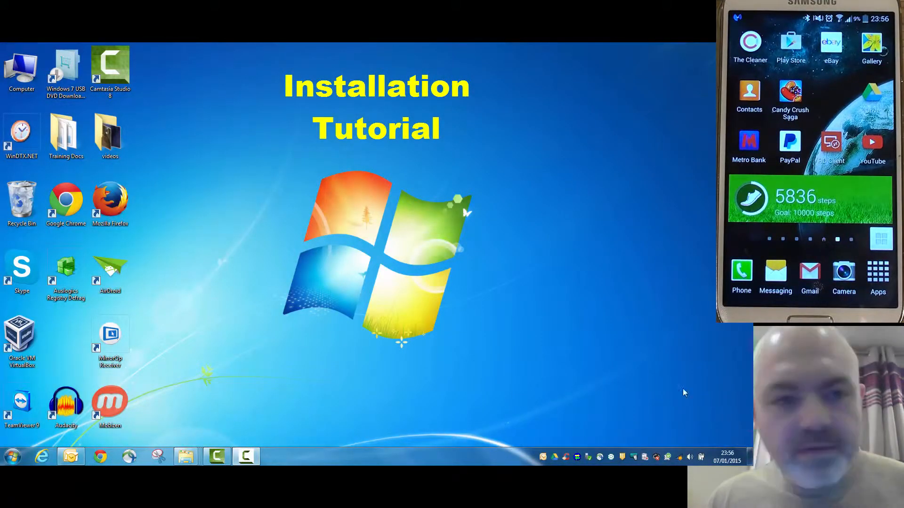
{"action": "mouse_move", "coordinate": [192, 192]}
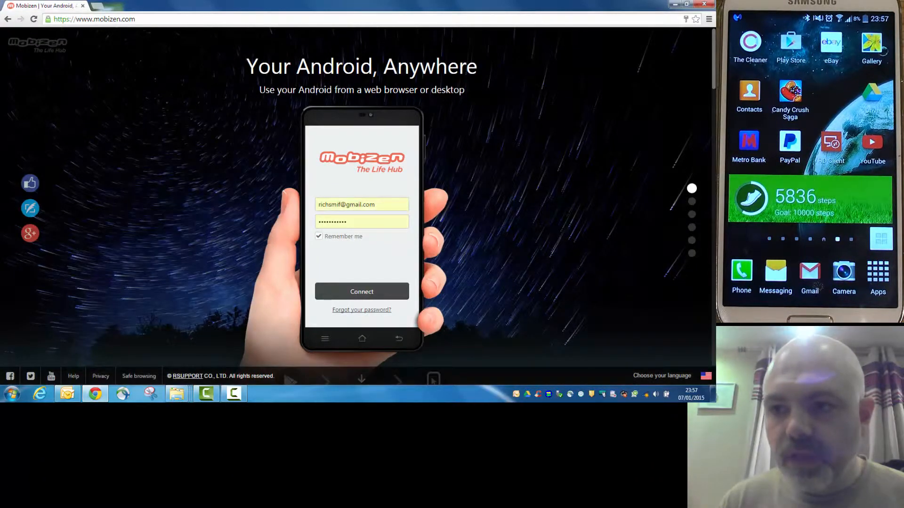
Scroll the mobizen.com sign-in page with the account details and Remember me filled in
{"action": "scroll", "scroll_direction": "down", "scroll_amount": 3}
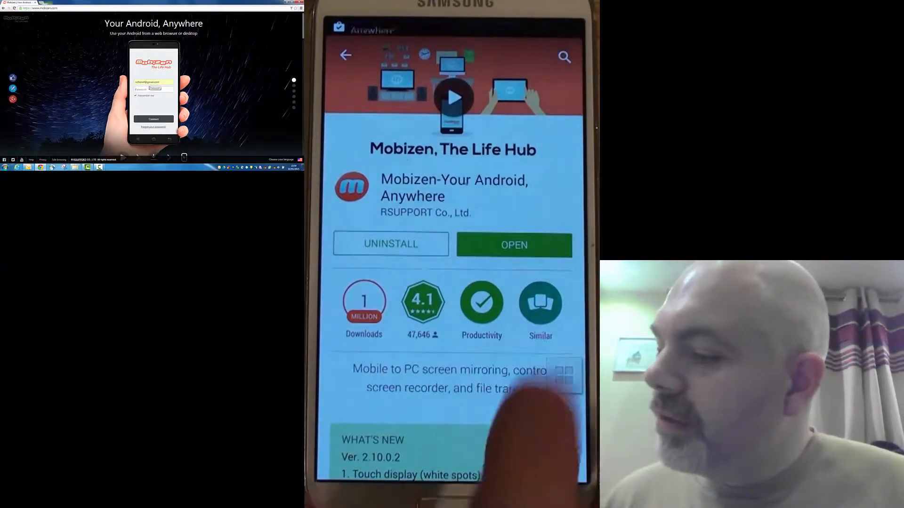
Launch Mobizen on the phone, accept its terms, and set and confirm the connection password
{"action": "left_click", "coordinate": [514, 245]}
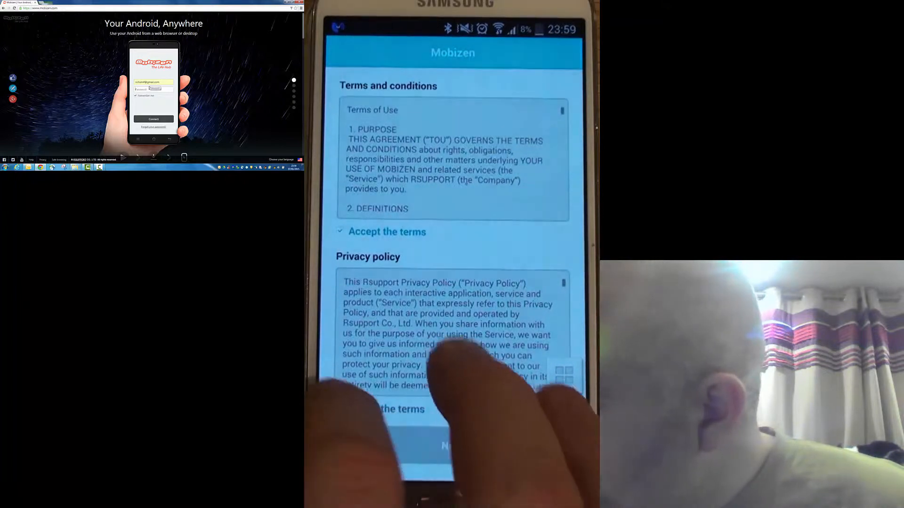
{"action": "left_click", "coordinate": [452, 446]}
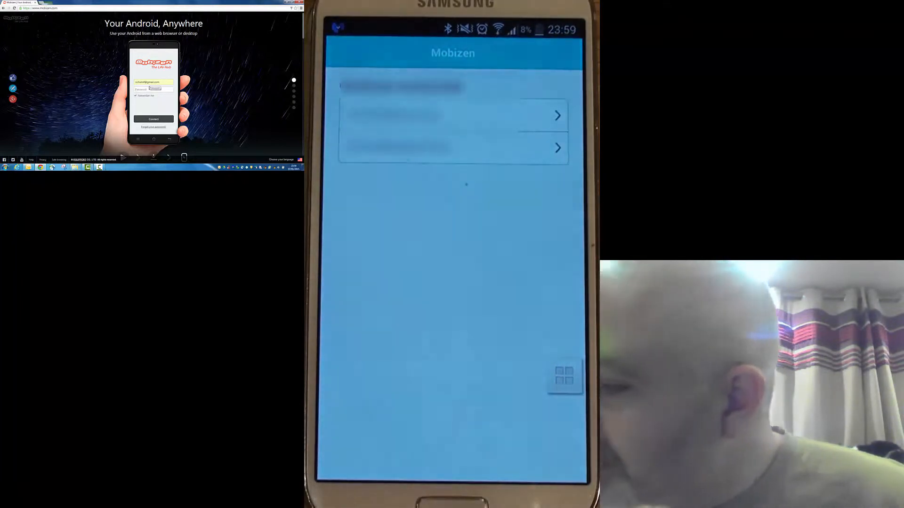
{"action": "left_click", "coordinate": [450, 142]}
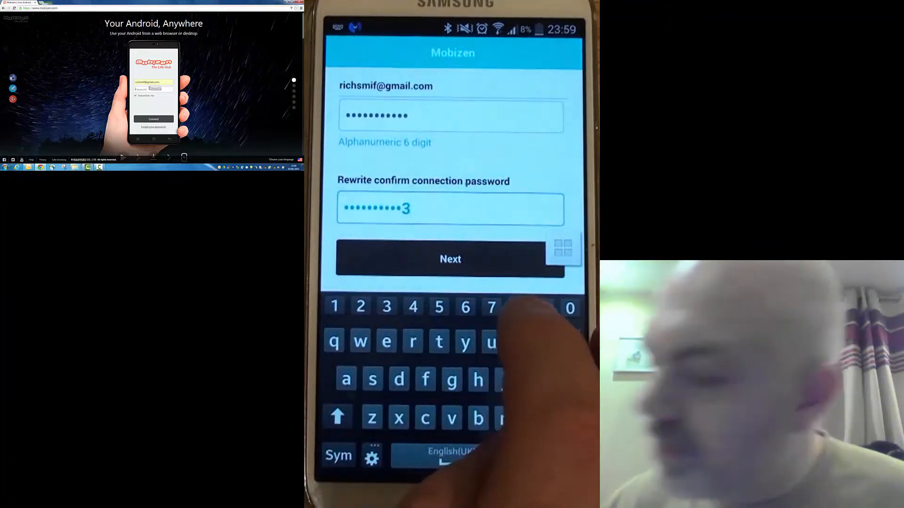
{"action": "left_click", "coordinate": [450, 258]}
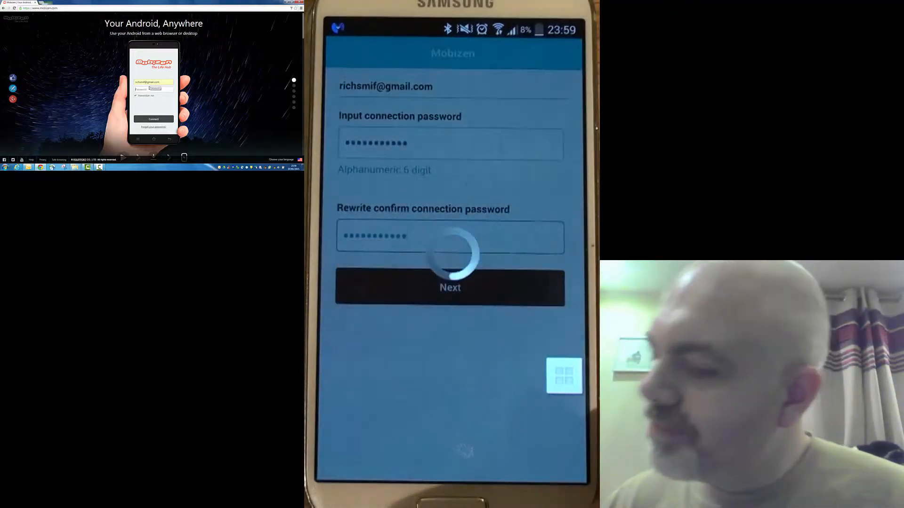
{"action": "left_click", "coordinate": [450, 288]}
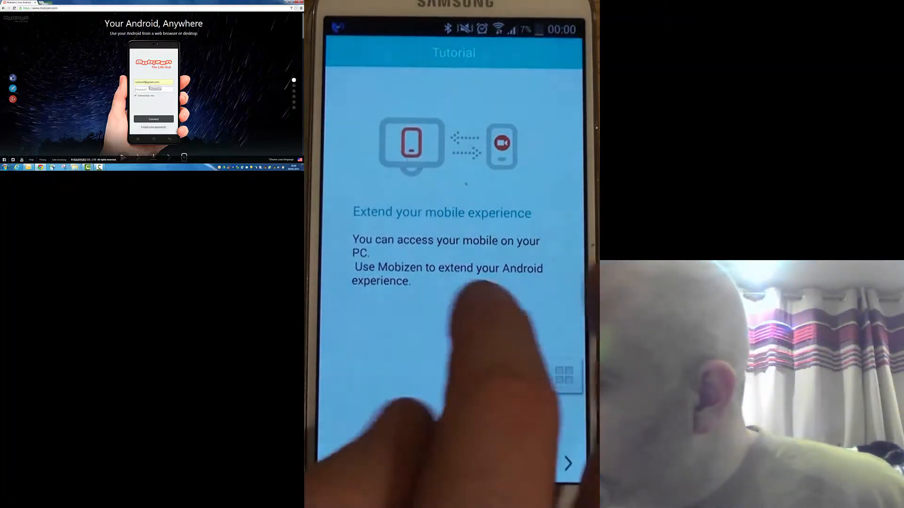
Page through the phone app's tutorial to Start Today! and start Mobizen
{"action": "left_click", "coordinate": [567, 463]}
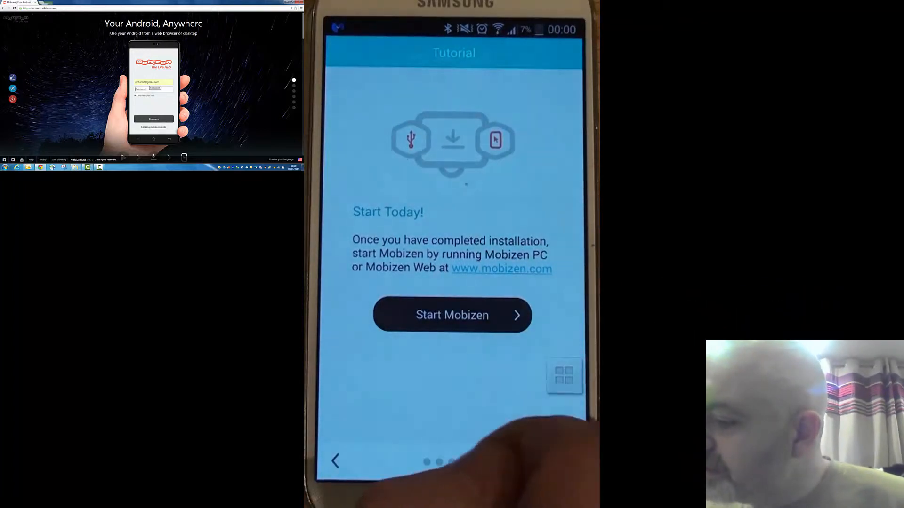
{"action": "left_click", "coordinate": [452, 314]}
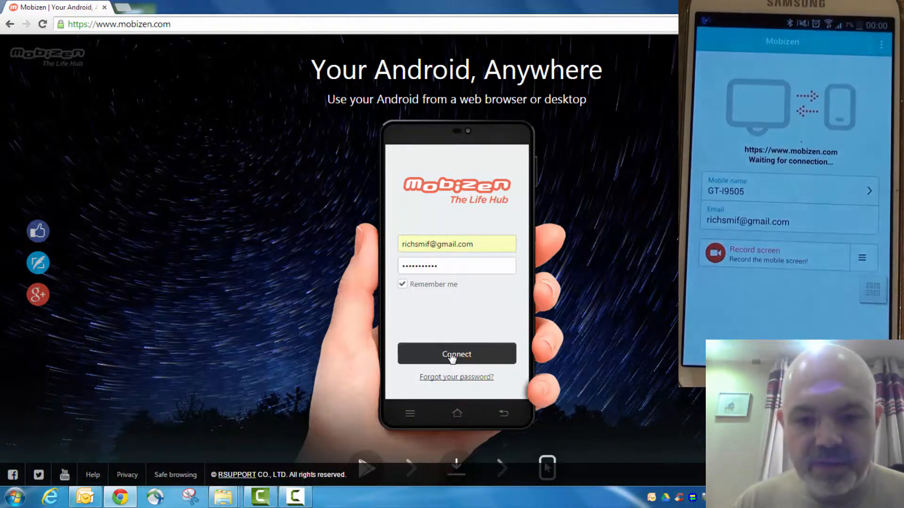
Submit the mobizen.com sign-in so the browser connects to the waiting phone
{"action": "left_click", "coordinate": [455, 354]}
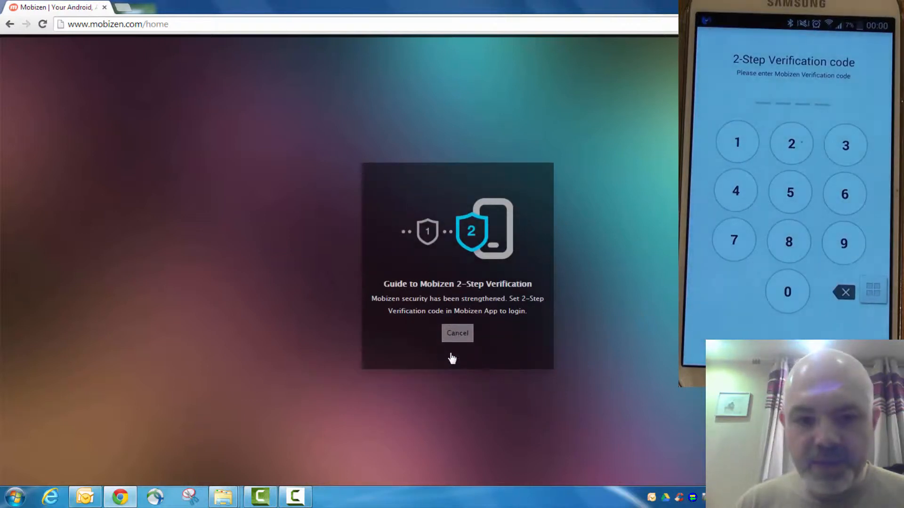
{"action": "mouse_move", "coordinate": [486, 328]}
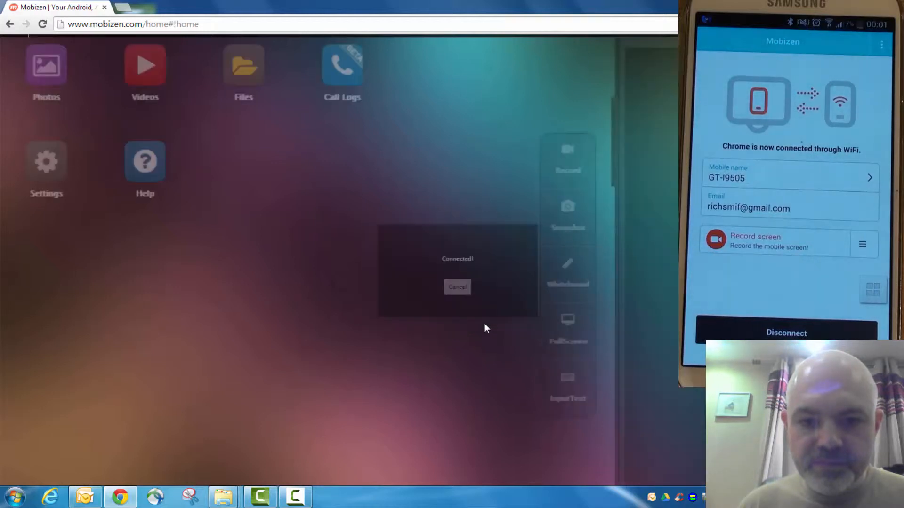
Dismiss the Connected! notice, leaving the browser linked to the phone over WiFi
{"action": "left_click", "coordinate": [457, 288]}
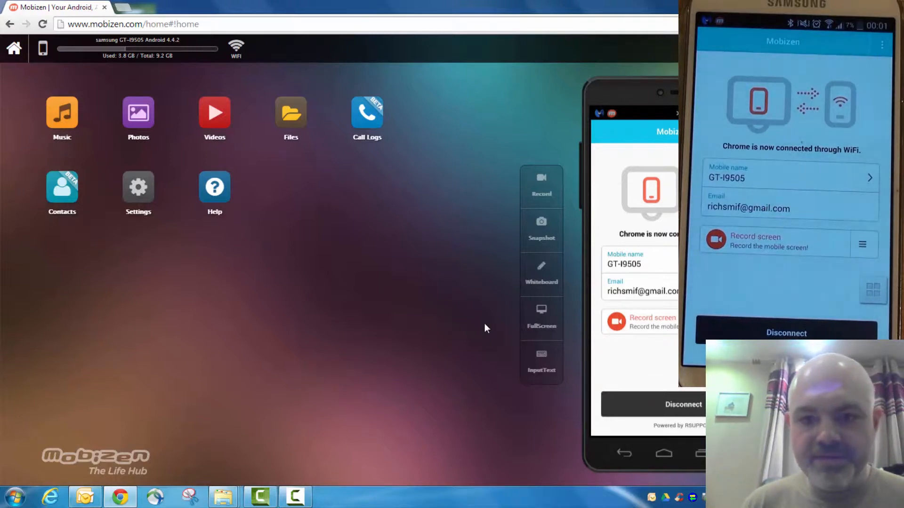
{"action": "mouse_move", "coordinate": [396, 103]}
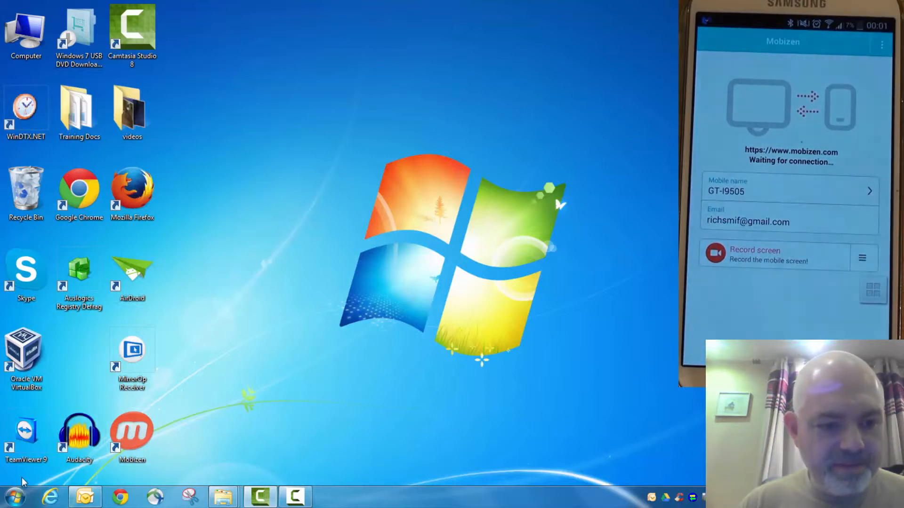
Launch the Mobizen desktop client from Windows 7 Start search for 'mob'
{"action": "left_click", "coordinate": [11, 497]}
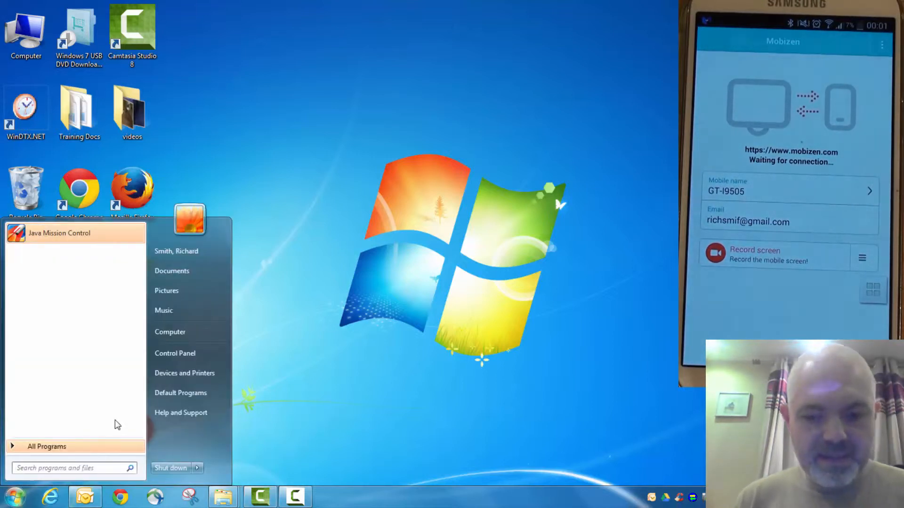
{"action": "type", "text": "mob"}
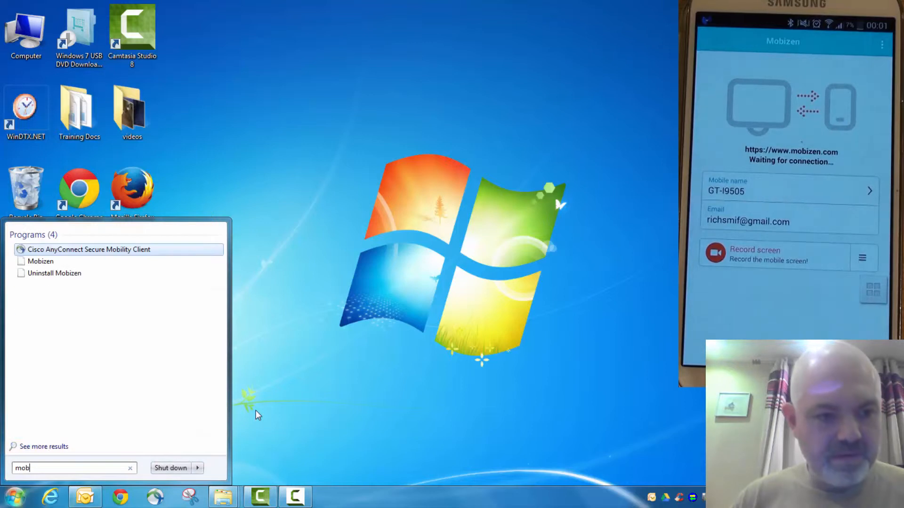
{"action": "left_click", "coordinate": [41, 261]}
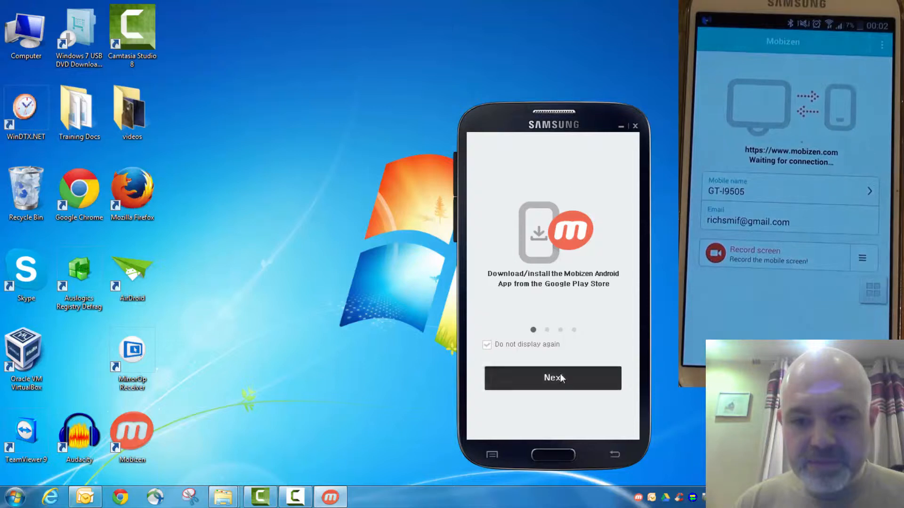
Skip the install intro and connect with the saved email and password
{"action": "left_click", "coordinate": [552, 378]}
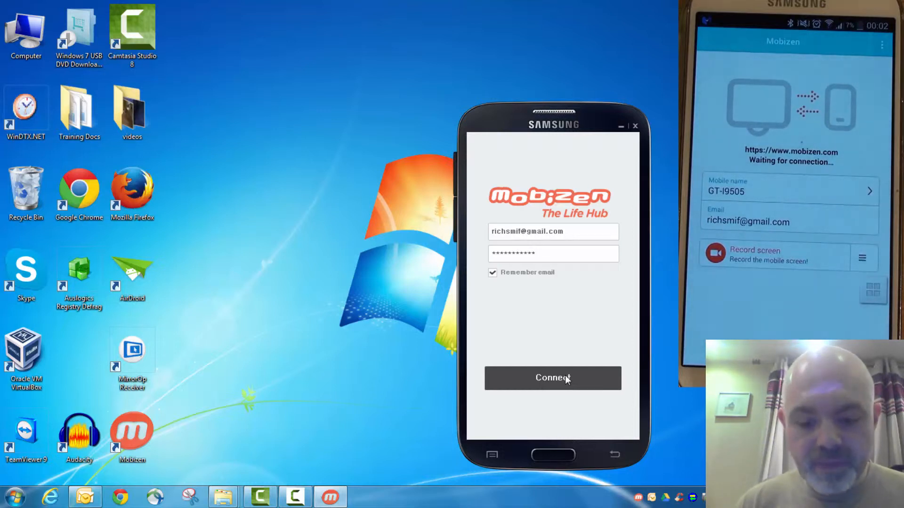
{"action": "left_click", "coordinate": [552, 379]}
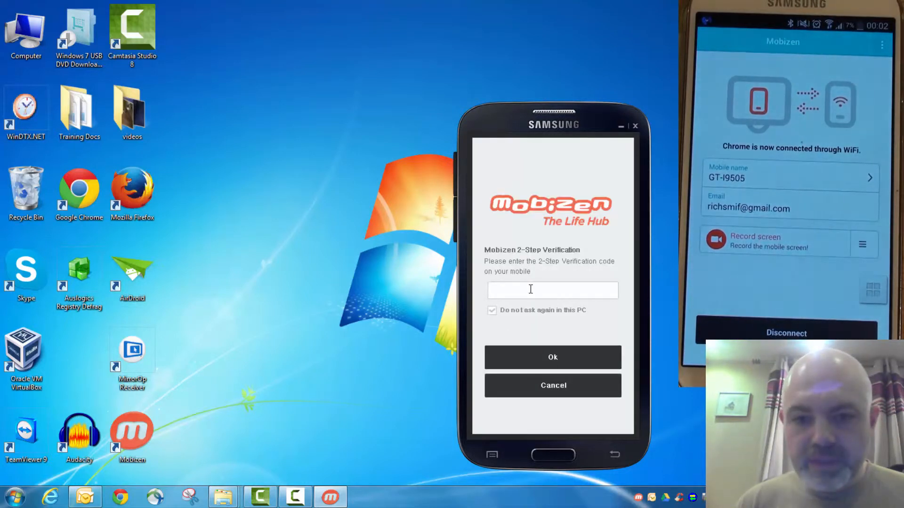
Enter the 2-Step Verification code shown on the phone and confirm it
{"action": "left_click", "coordinate": [552, 290]}
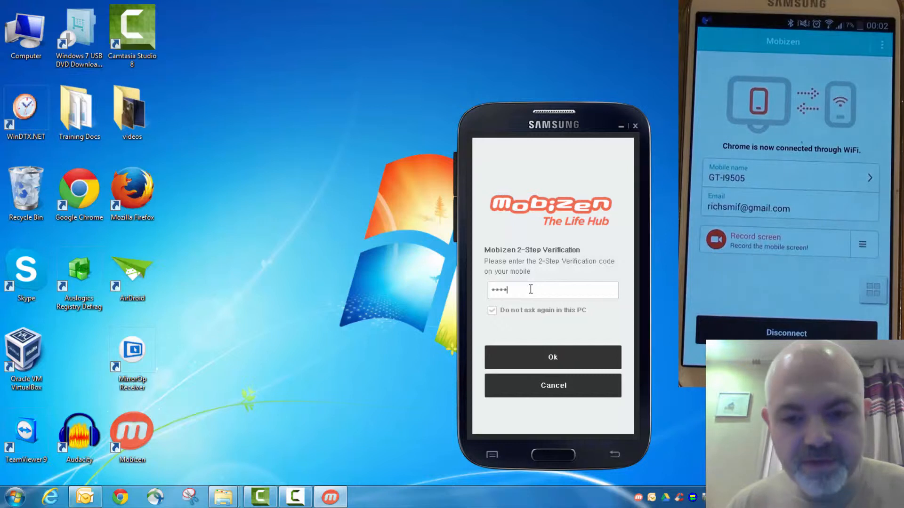
{"action": "left_click", "coordinate": [552, 357]}
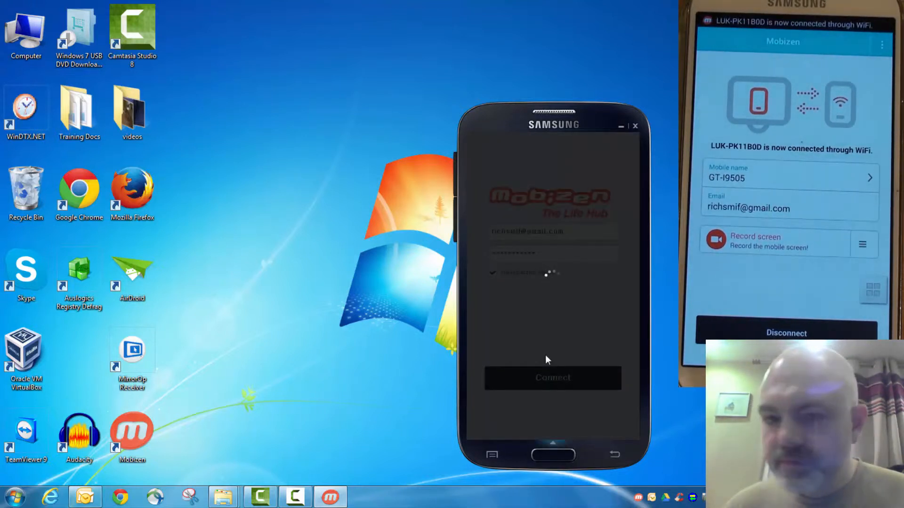
Finish signing in so the phone's home screen mirrors in the Mobizen window
{"action": "left_click", "coordinate": [552, 378]}
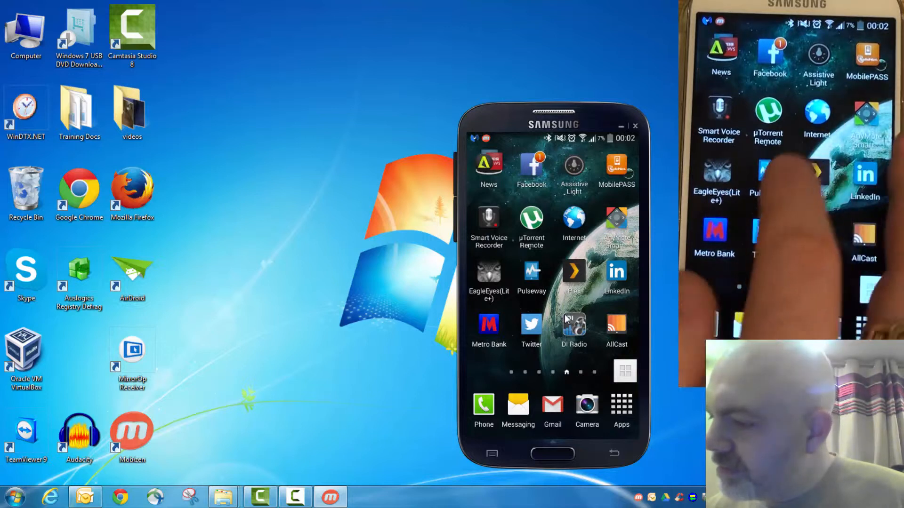
Launch BBC News from the phone's News folder and scroll its top stories article
{"action": "left_click", "coordinate": [489, 167]}
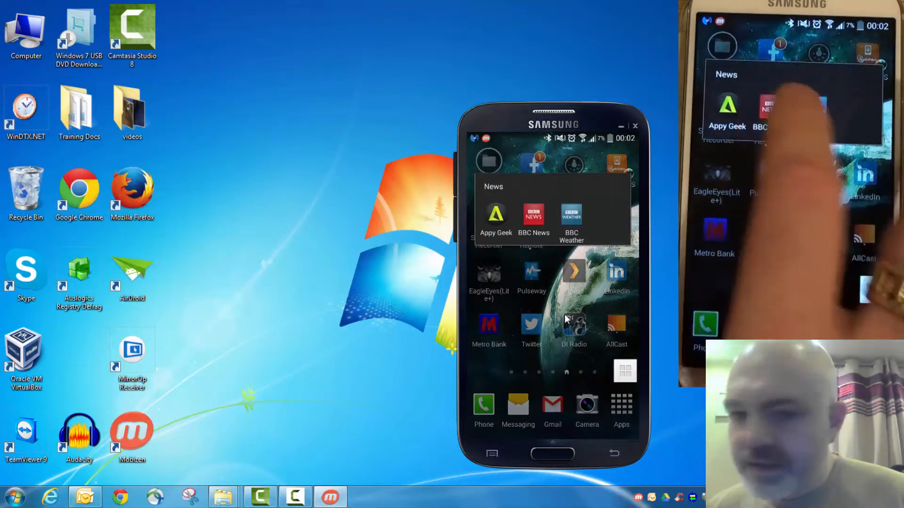
{"action": "left_click", "coordinate": [533, 218]}
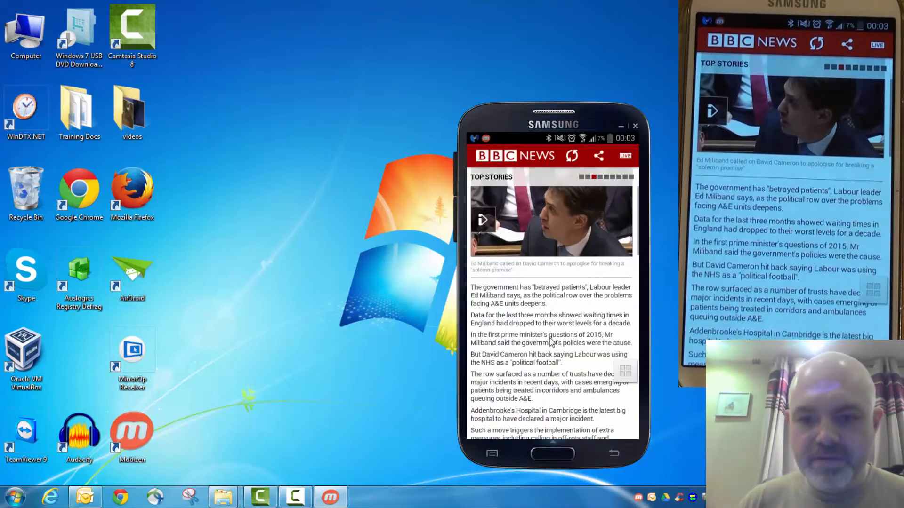
{"action": "scroll", "scroll_direction": "down", "scroll_amount": 3}
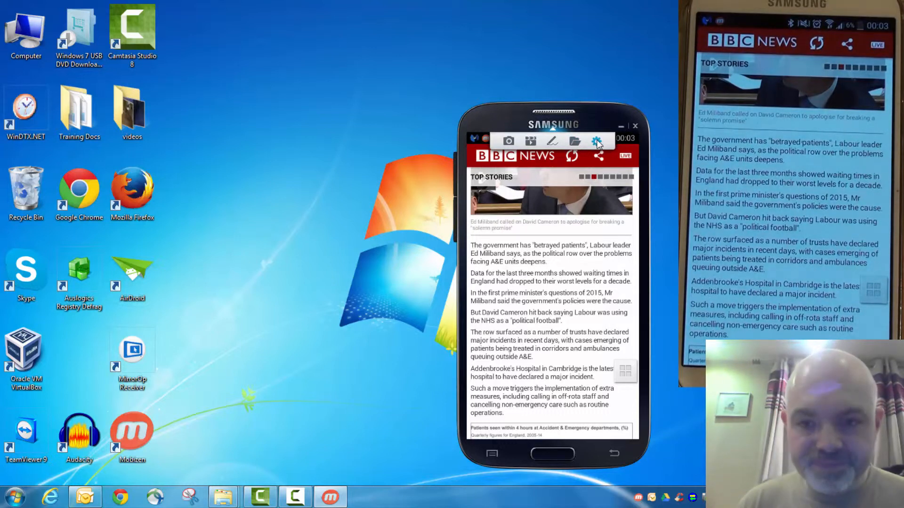
Set General control speed to Fast, then show the Tools capture and recording settings
{"action": "left_click", "coordinate": [597, 142]}
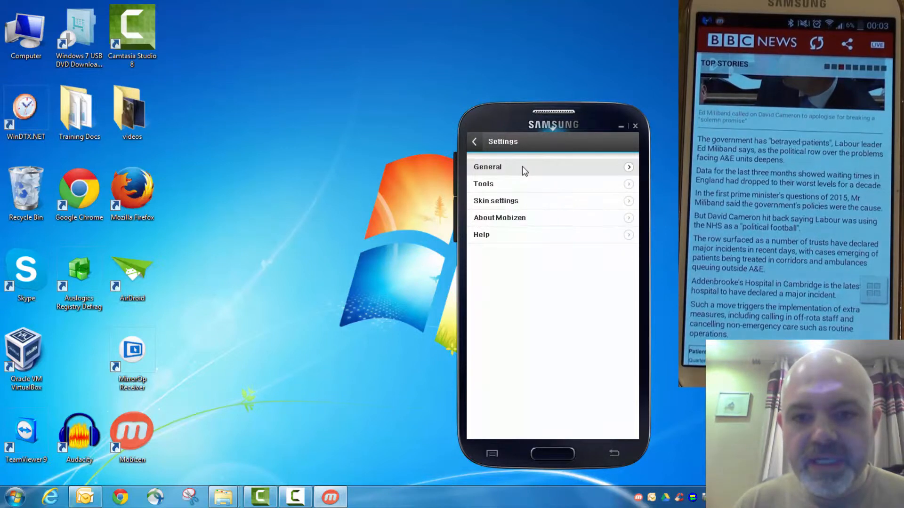
{"action": "left_click", "coordinate": [487, 166]}
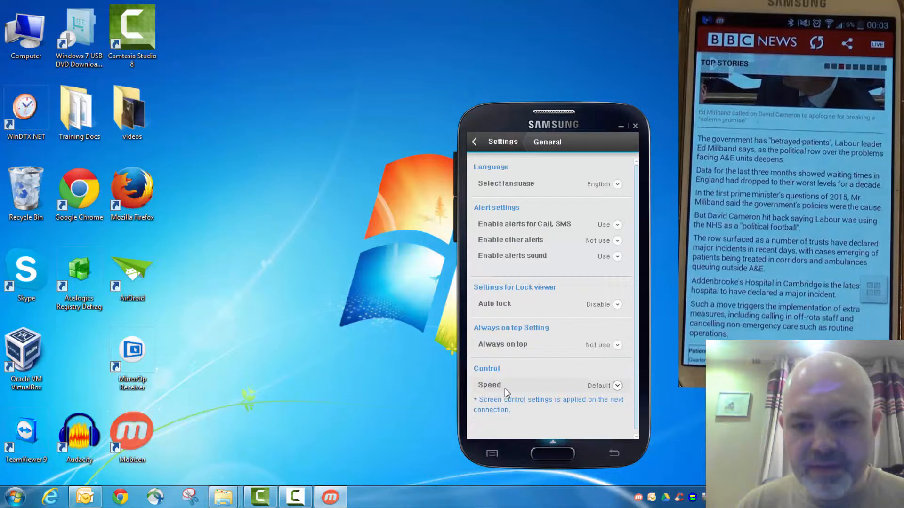
{"action": "left_click", "coordinate": [615, 385]}
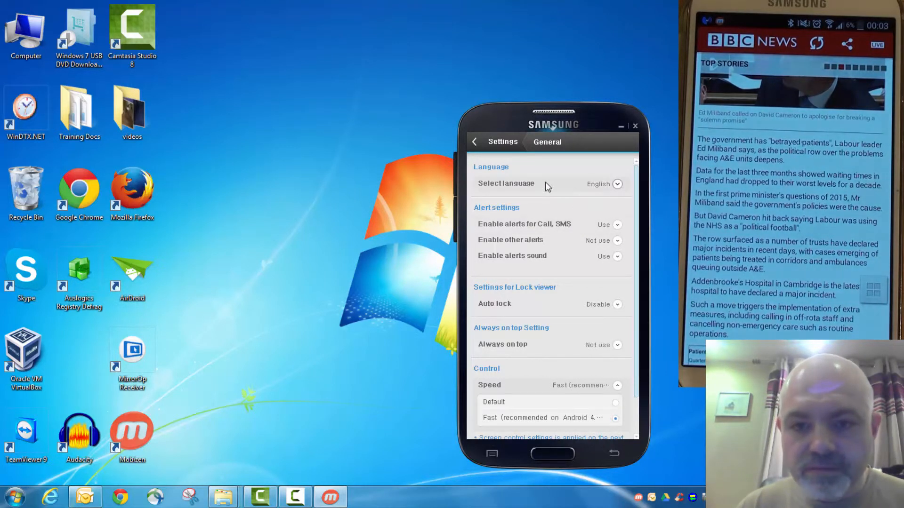
{"action": "left_click", "coordinate": [542, 142]}
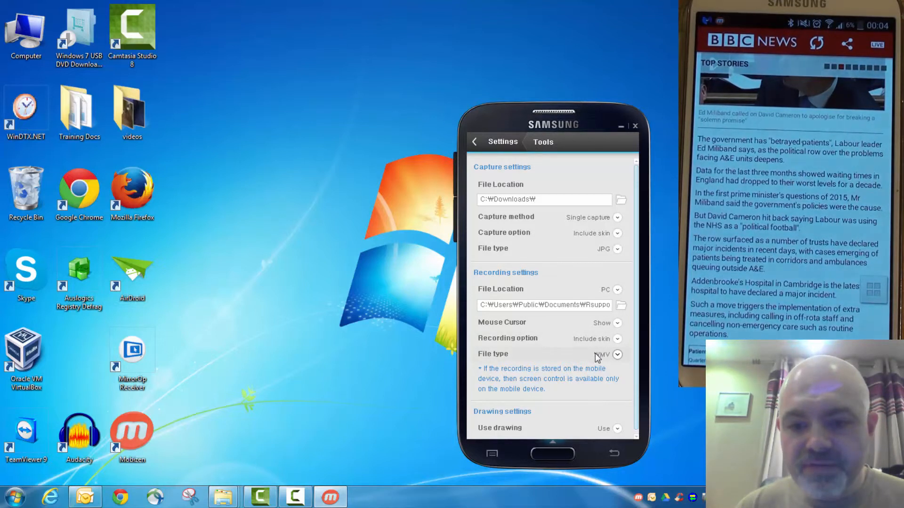
Choose AVI as recording file type and review the PNG/JPG capture file type choices
{"action": "left_click", "coordinate": [616, 355]}
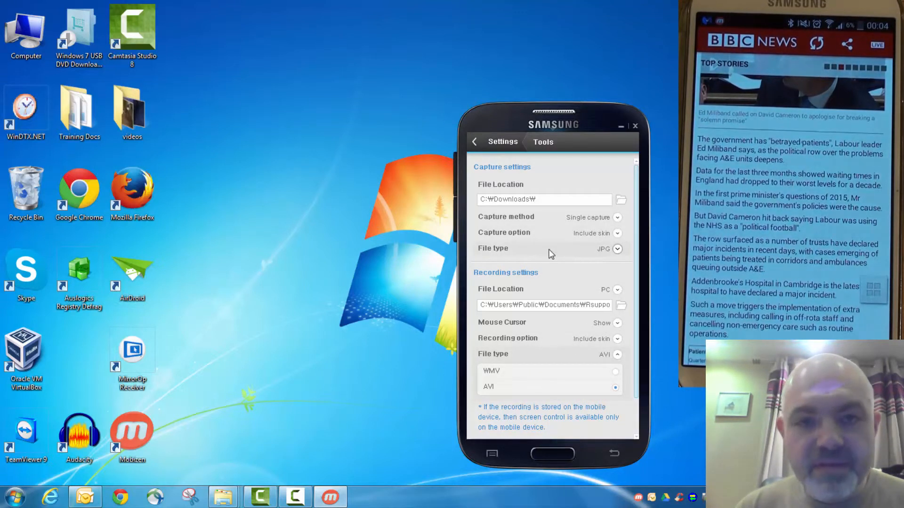
{"action": "left_click", "coordinate": [616, 248]}
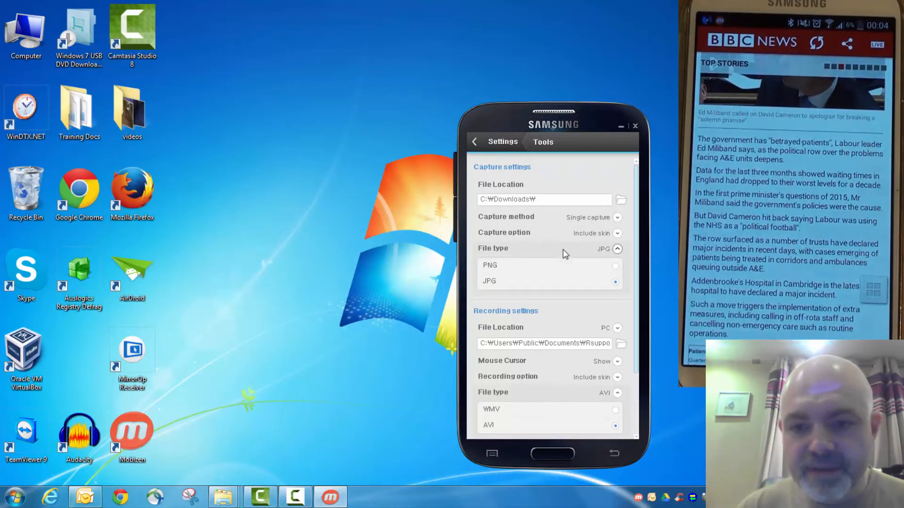
{"action": "mouse_move", "coordinate": [595, 248]}
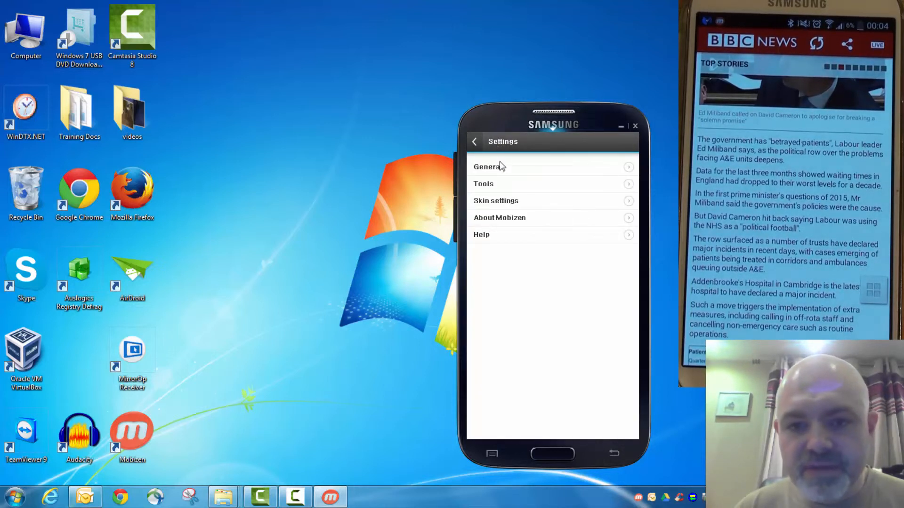
{"action": "left_click", "coordinate": [496, 200]}
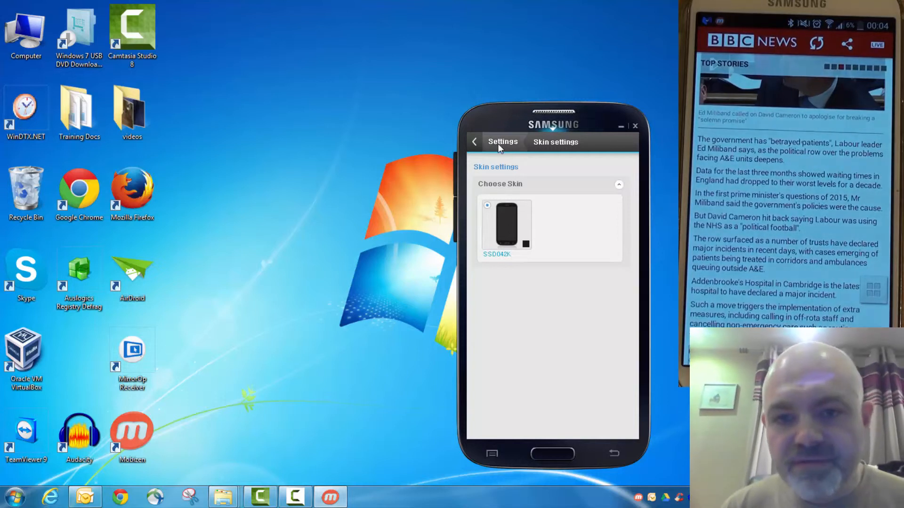
{"action": "left_click", "coordinate": [474, 141]}
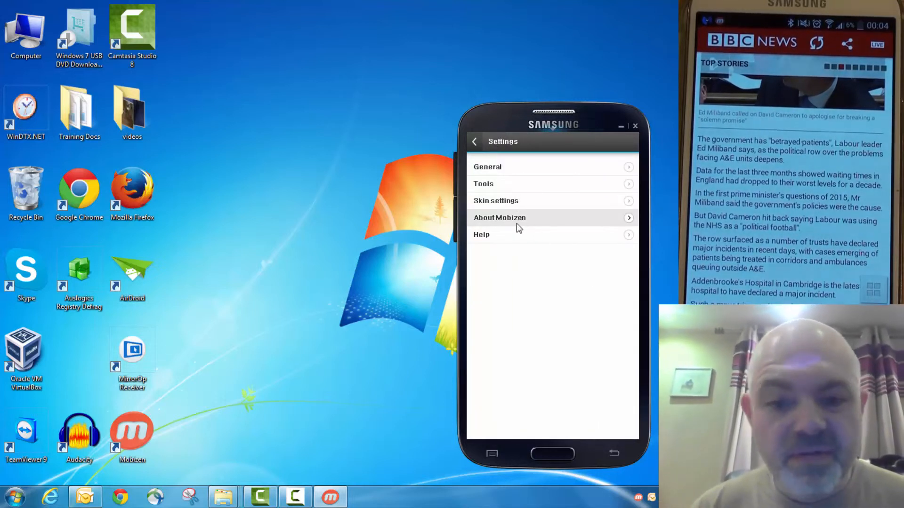